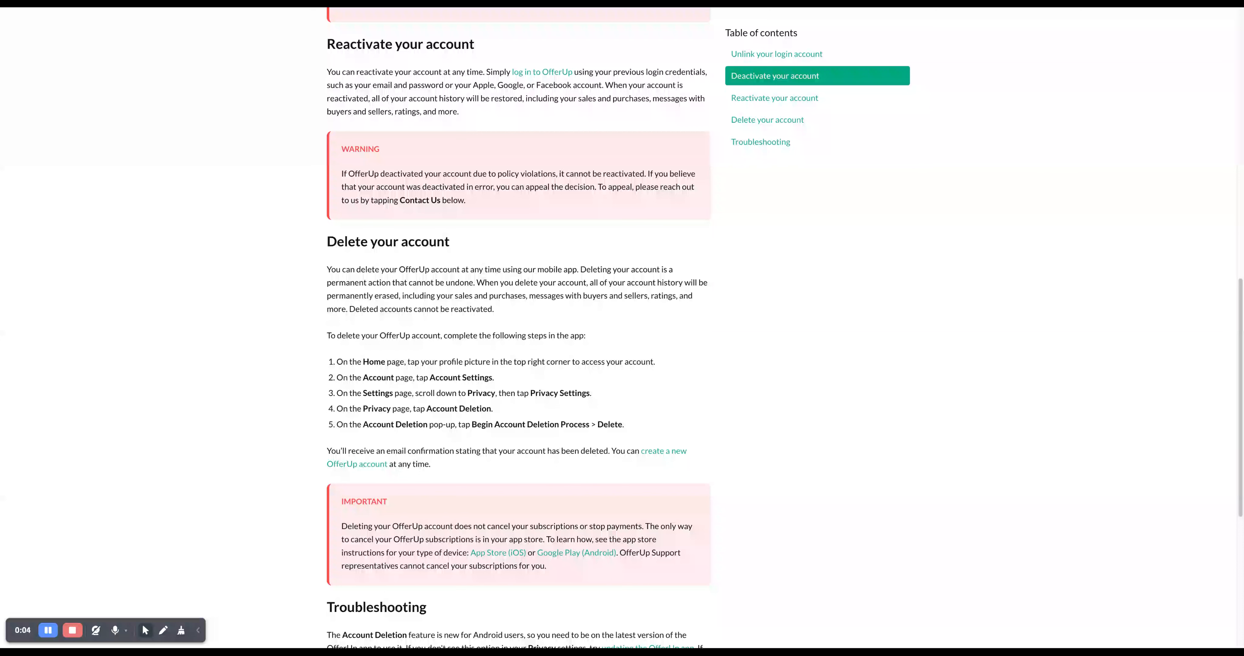
mouse_move(854, 229)
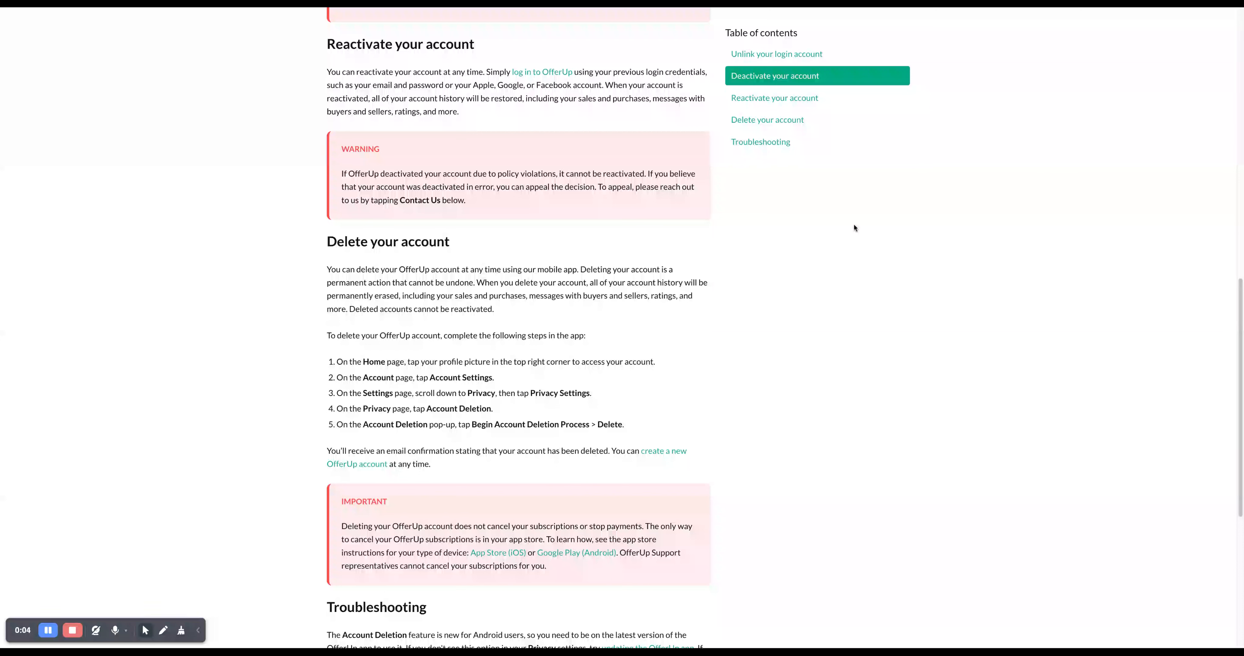
mouse_move(441, 255)
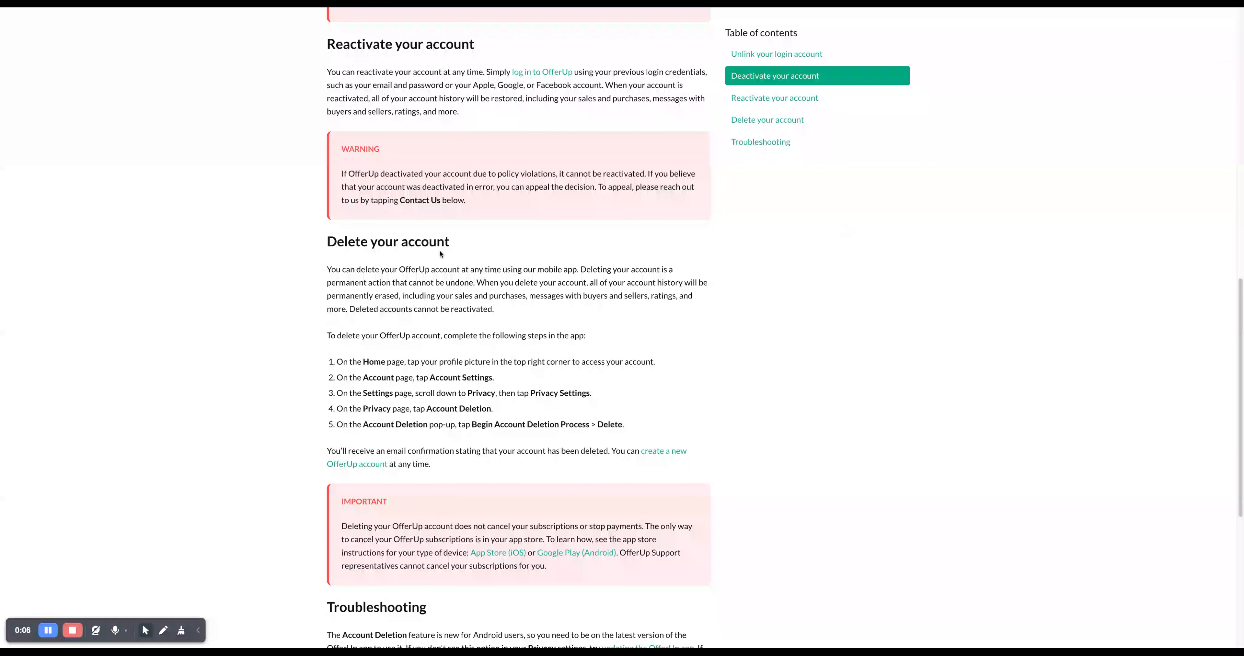
mouse_move(402, 269)
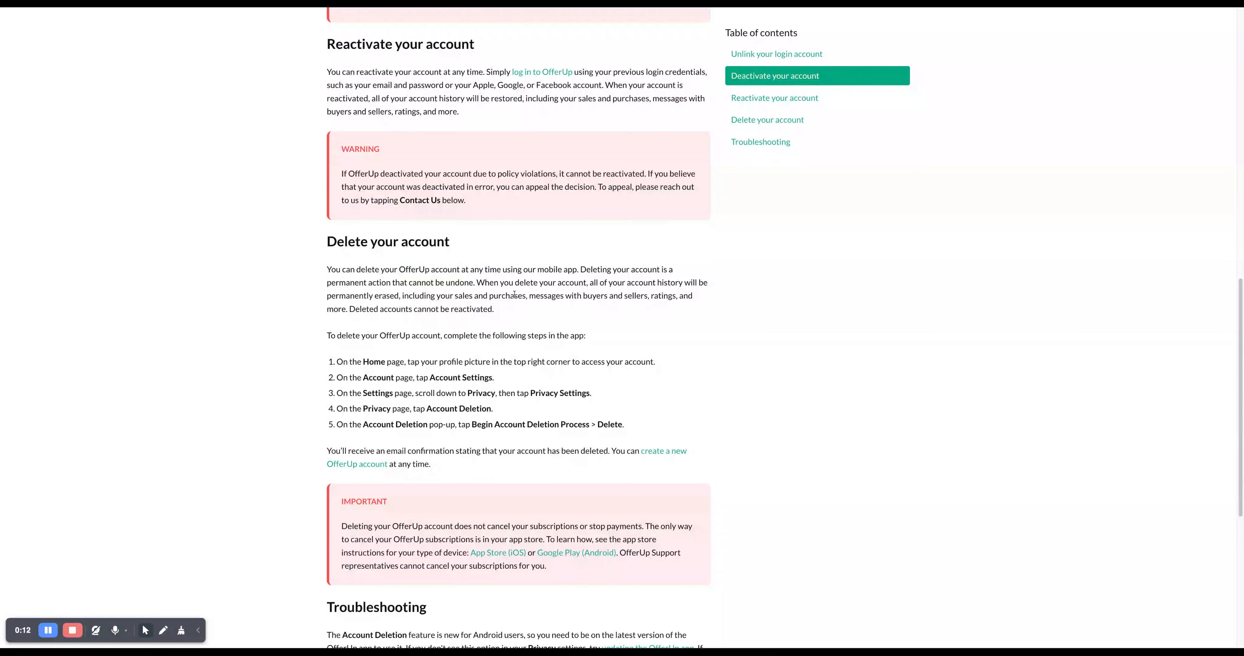
Highlight that deleting the account erases all history, including messages with buyers and sellers
left_click_drag(400, 283, 476, 282)
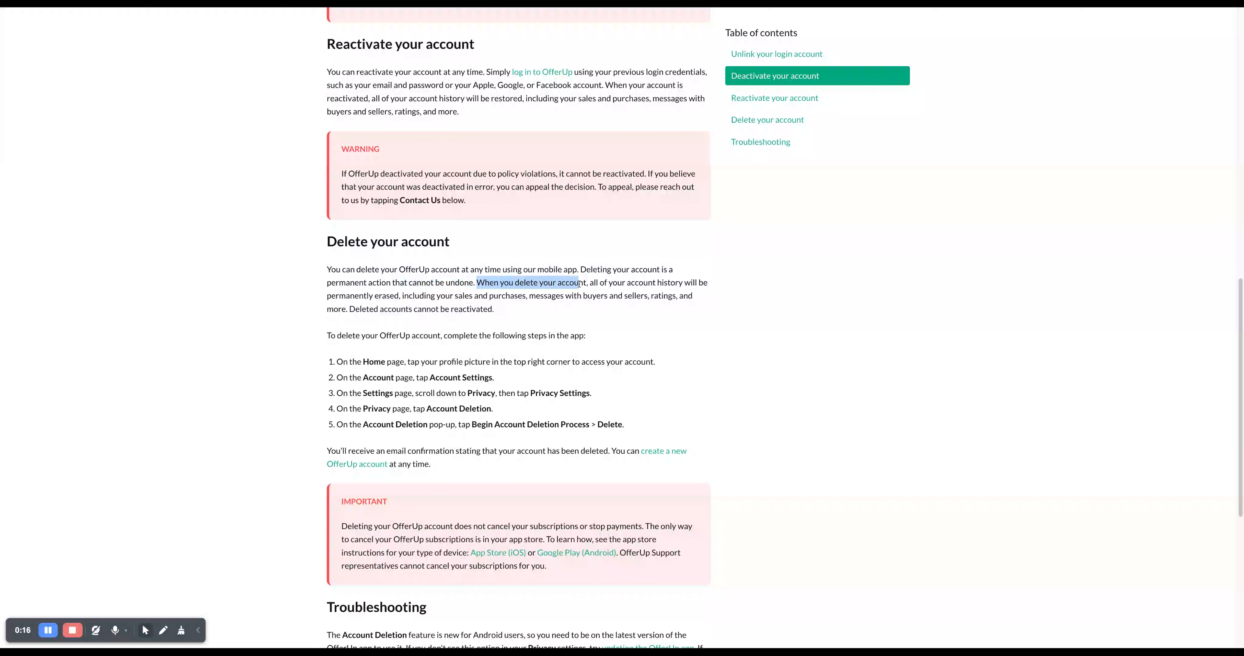
left_click_drag(476, 282, 704, 283)
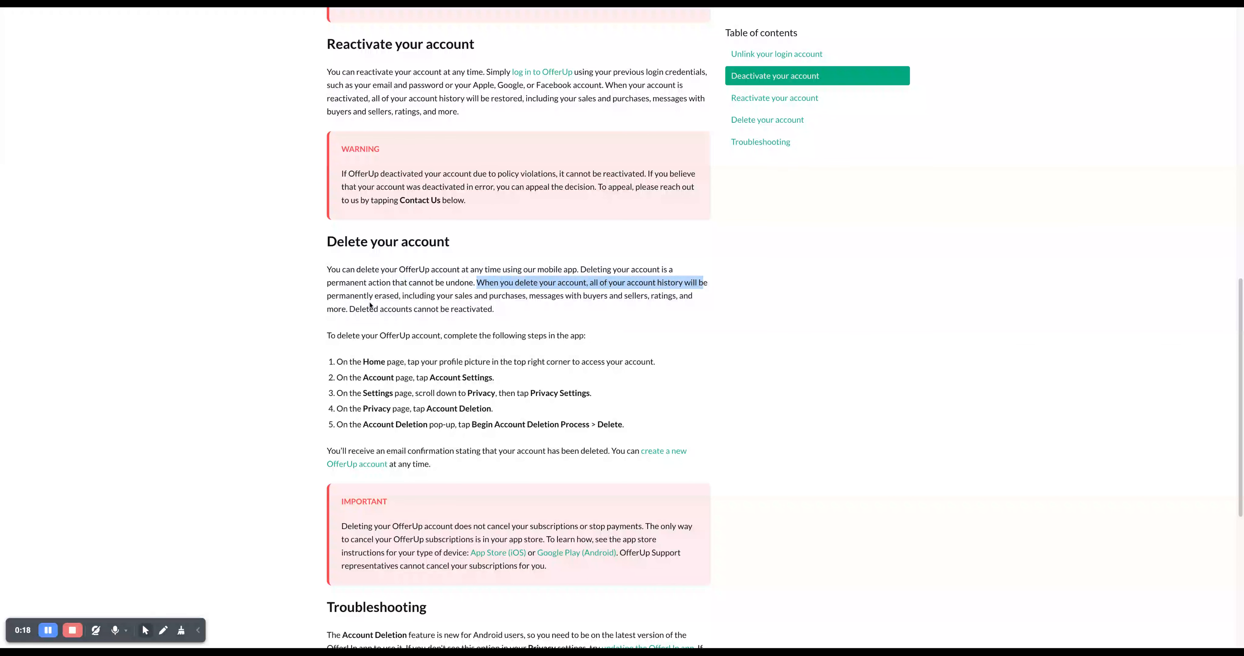
left_click_drag(479, 283, 492, 295)
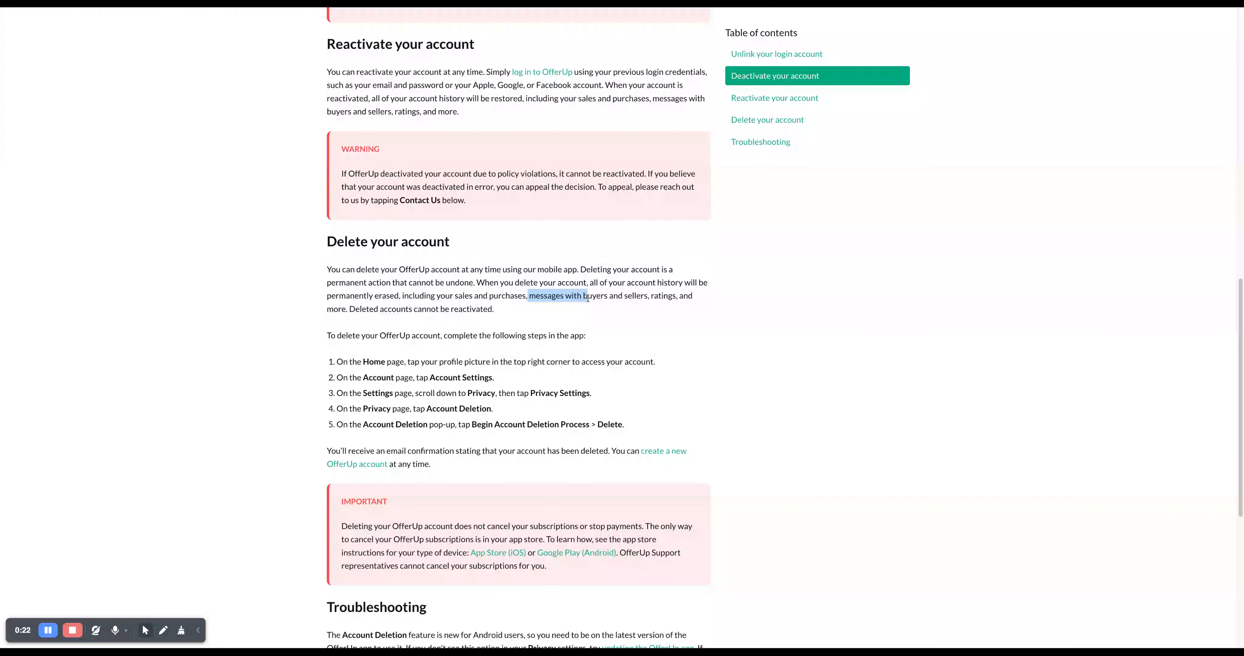
left_click_drag(527, 295, 646, 295)
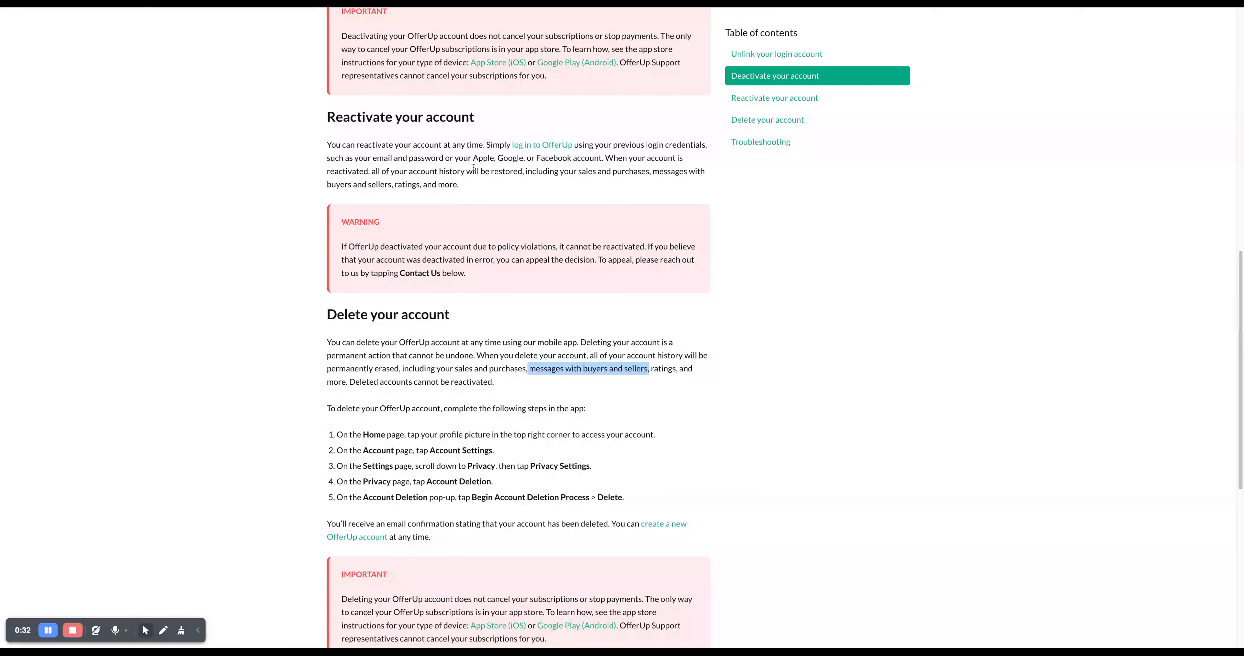
Scroll down until the five numbered deletion steps and the Troubleshooting heading are visible
scroll("down", 3)
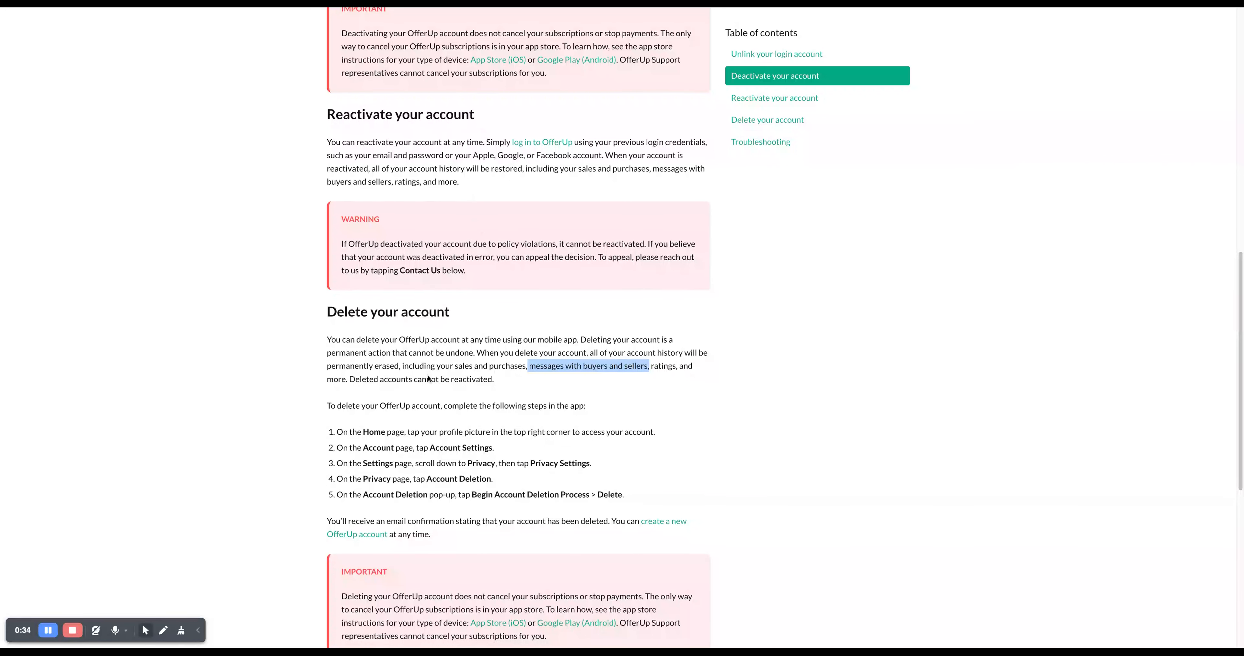
scroll("down", 3)
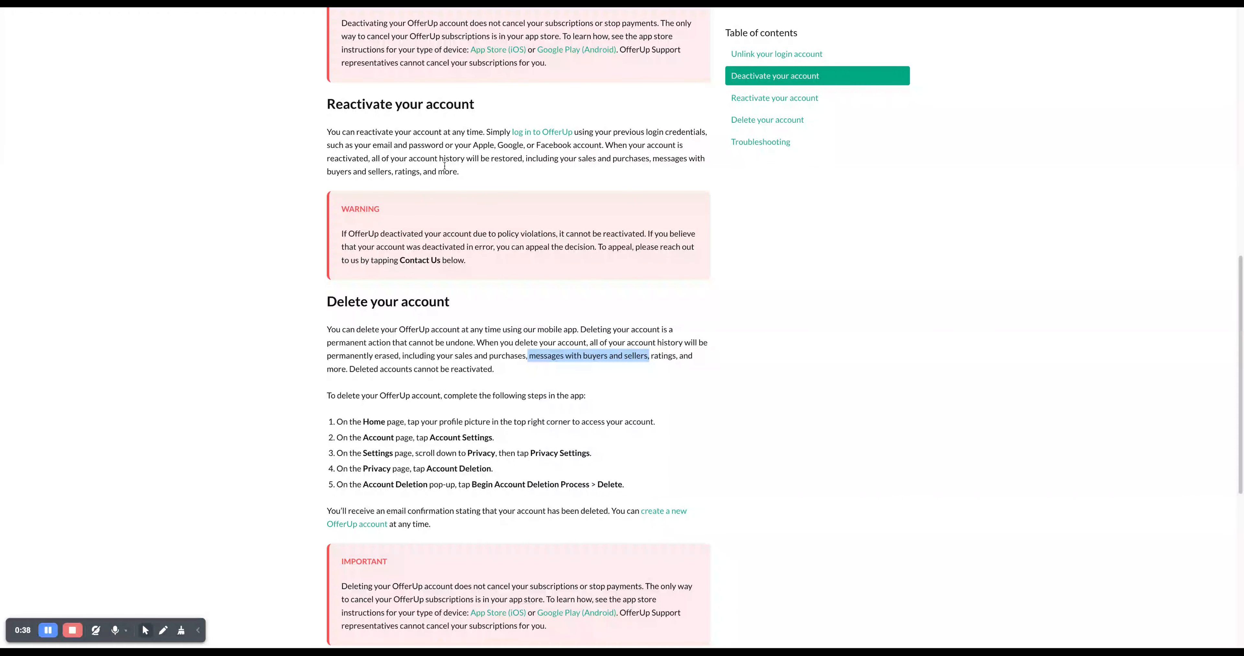
scroll("down", 3)
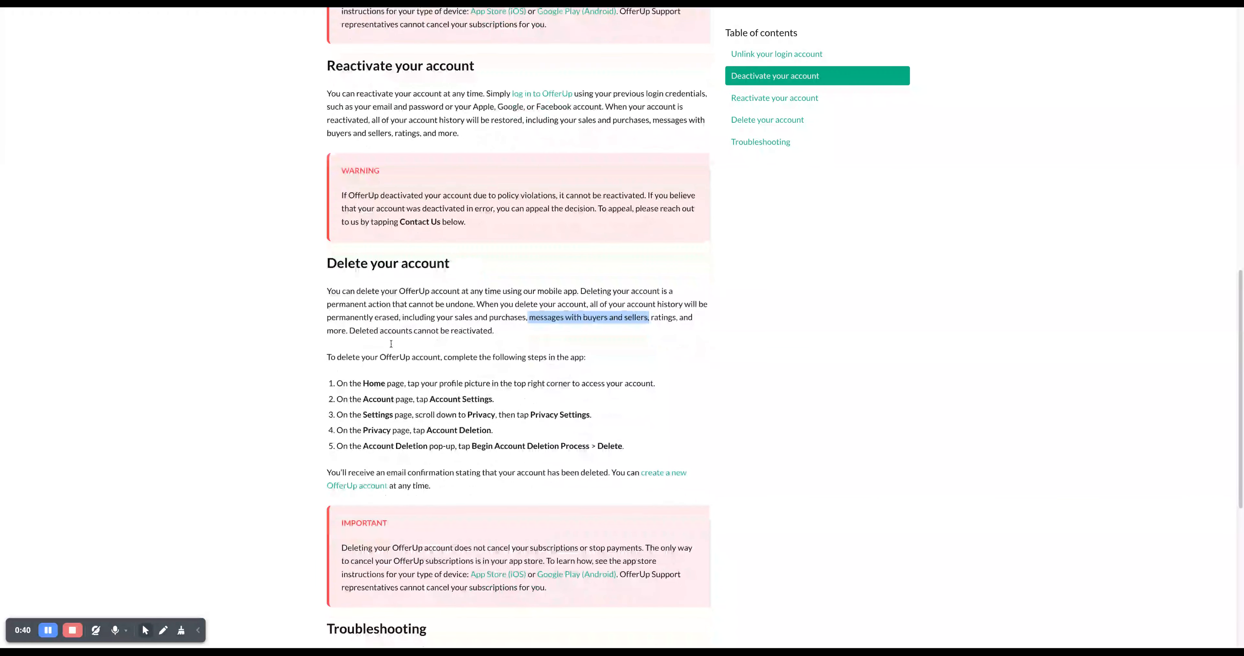
scroll("down", 3)
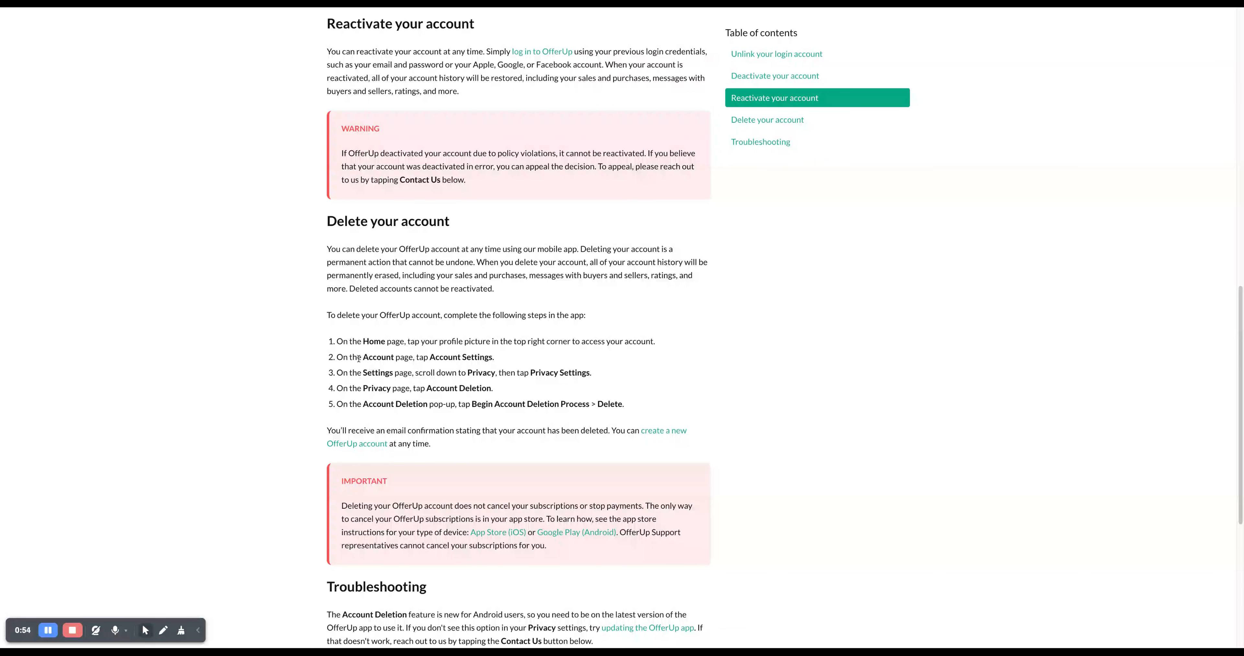
Step through the deletion list, highlighting 'scroll down to Privacy' in step 3 and then step 4
double_click(460, 357)
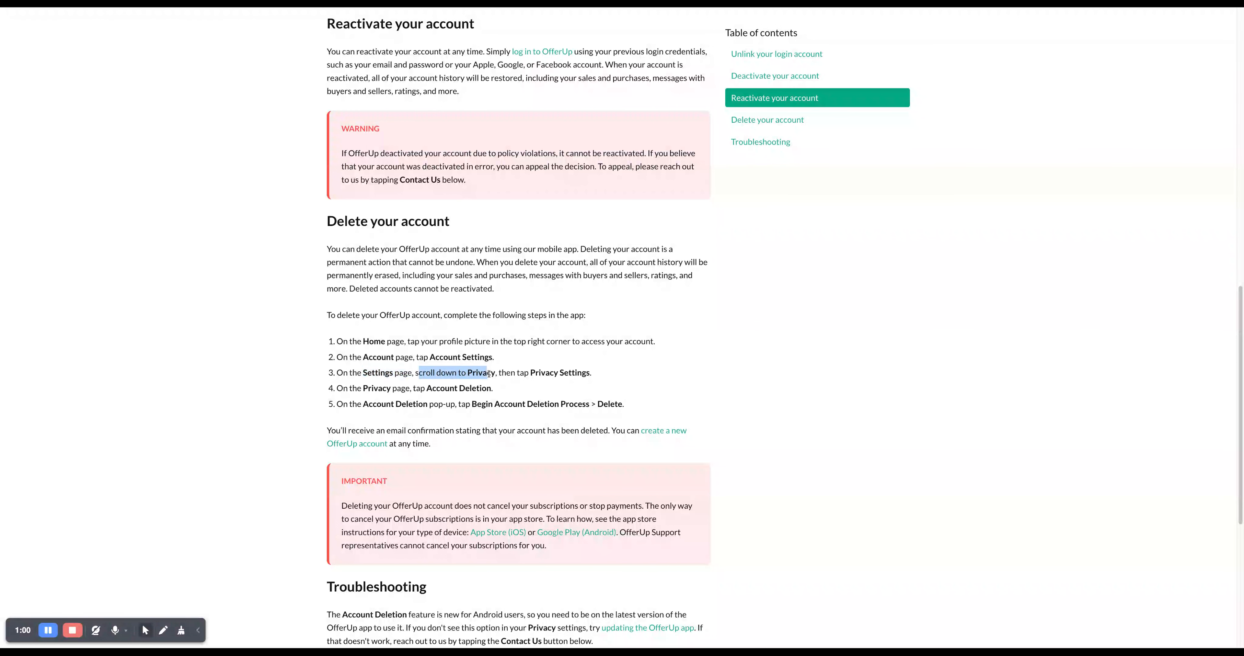
left_click_drag(419, 372, 589, 372)
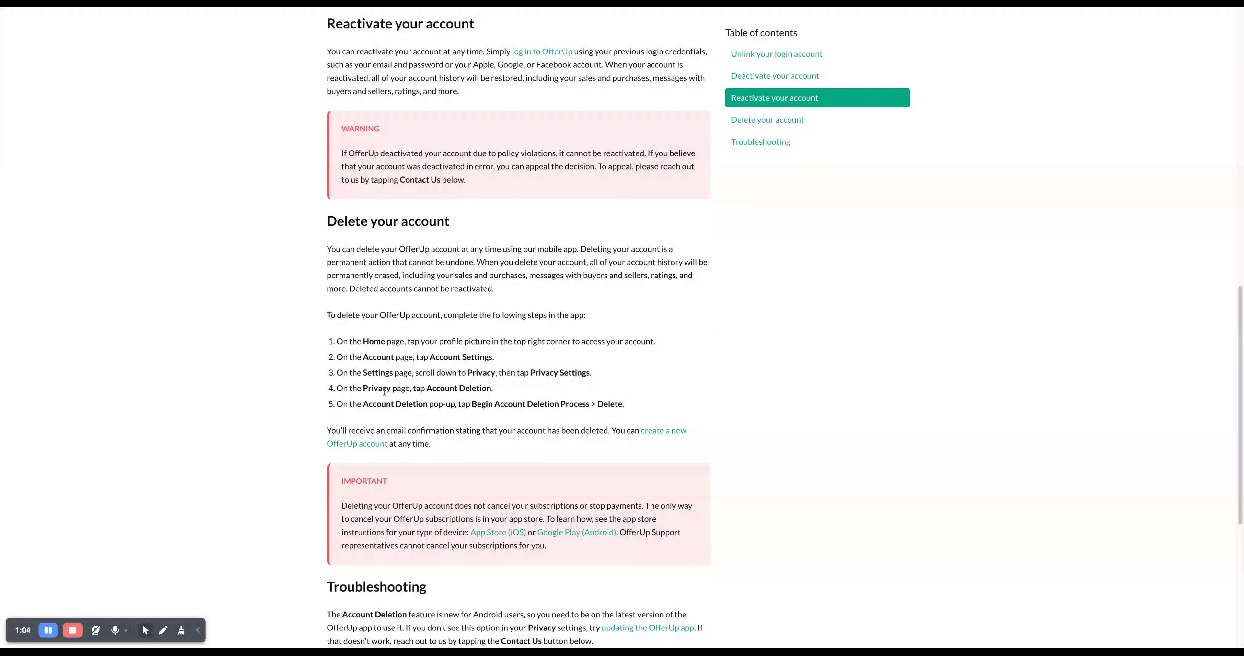
double_click(458, 388)
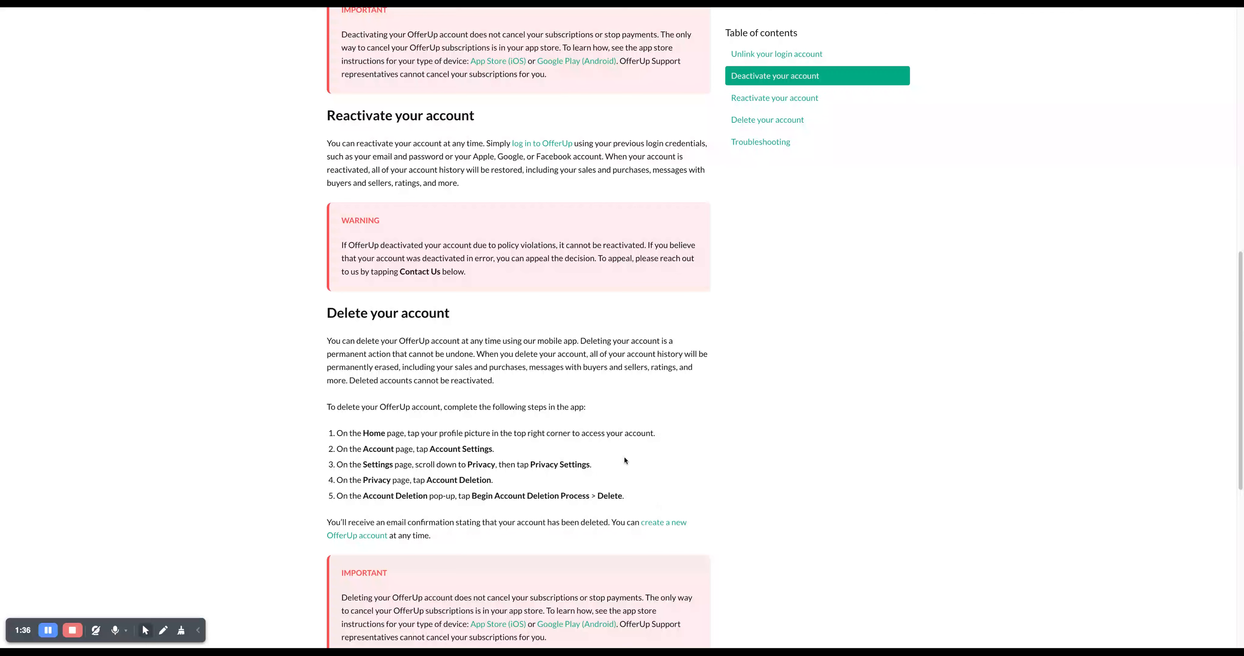
mouse_move(105, 569)
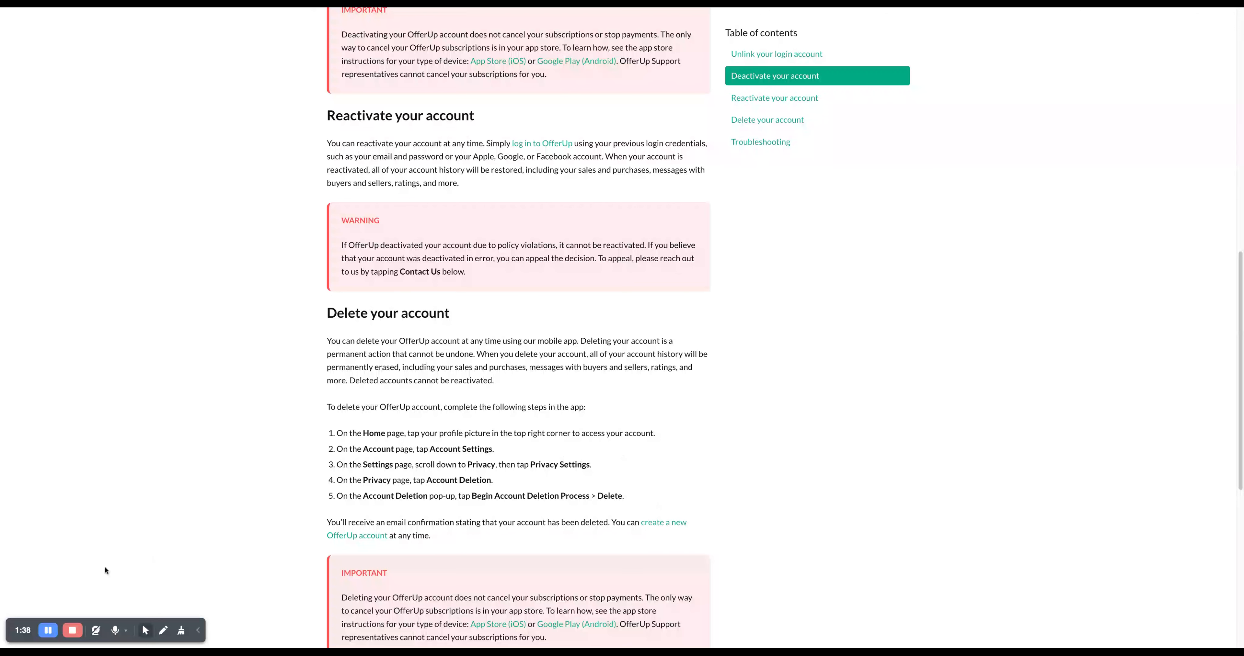